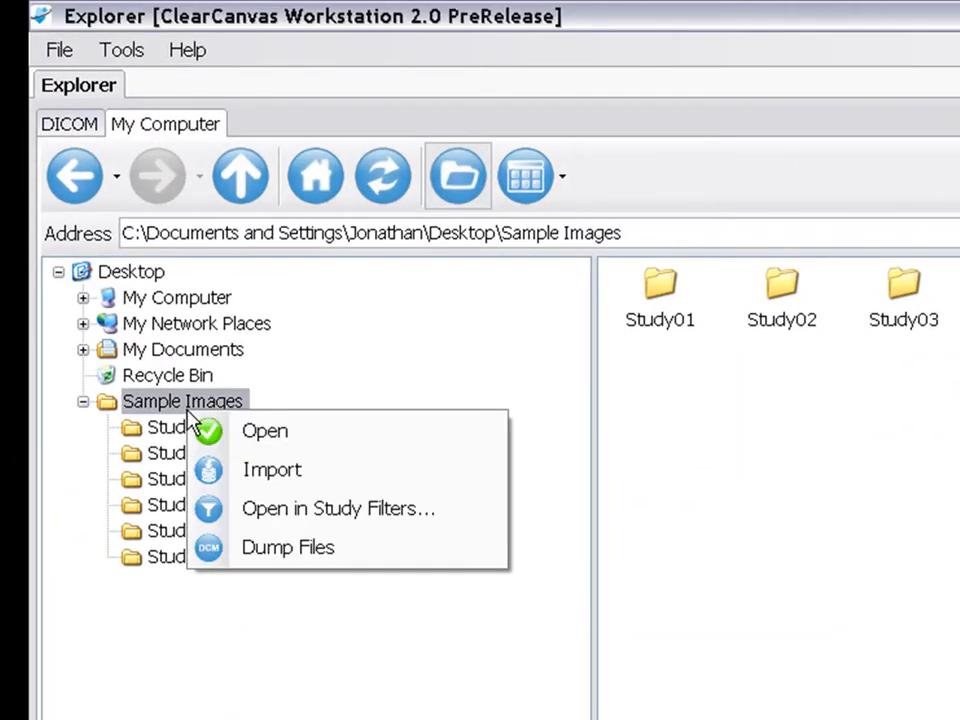
Step: Open the Sample Images folder in Study Filters
{"action": "left_click", "coordinate": [264, 430]}
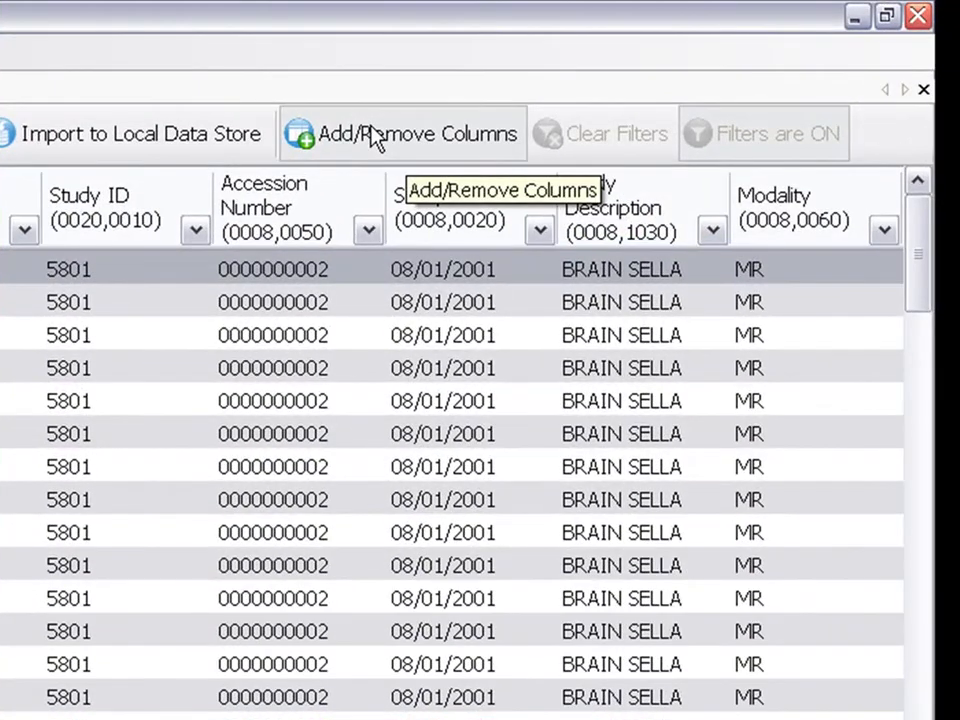
Step: Add the Series Description (0008,103e) and Slice Location (0020,1041) columns
{"action": "left_click", "coordinate": [400, 133]}
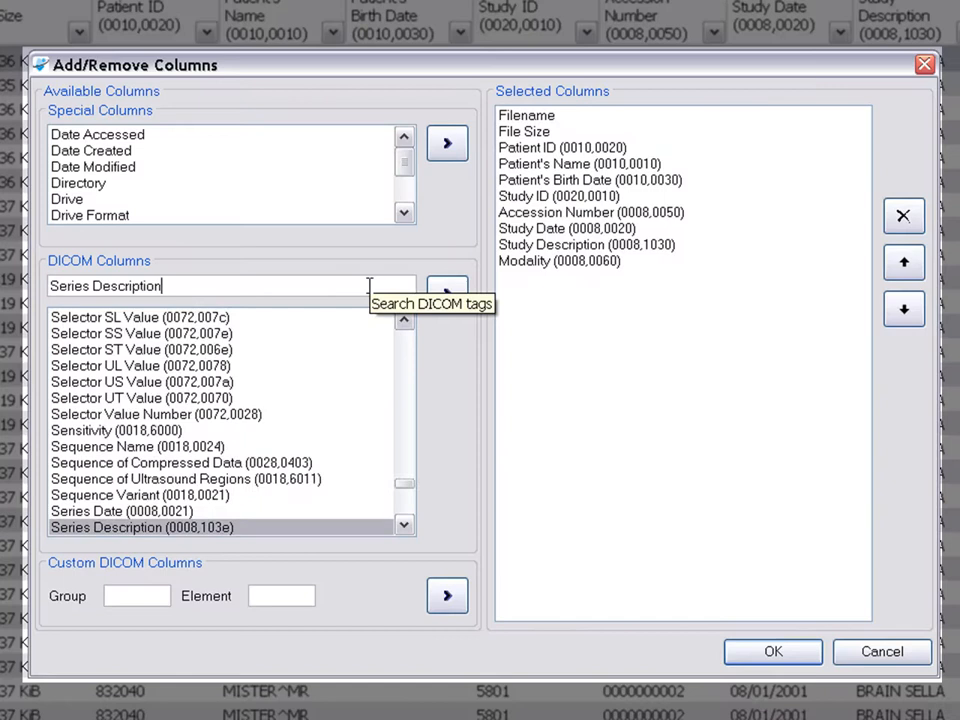
{"action": "left_click", "coordinate": [447, 293]}
{"action": "type", "text": "Slice Location"}
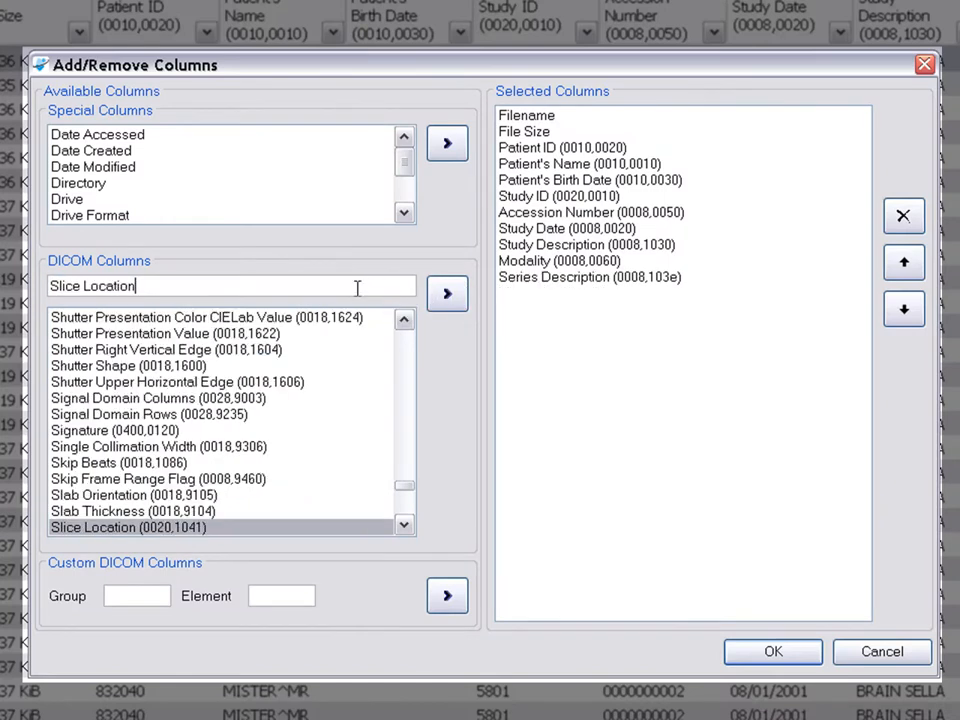
{"action": "left_click", "coordinate": [447, 293]}
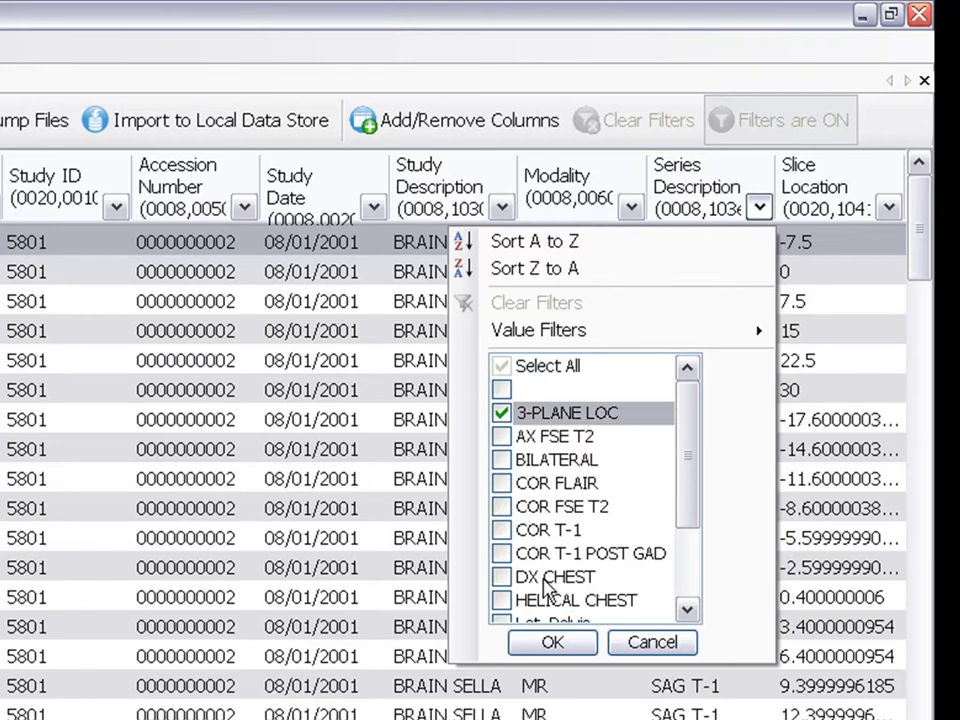
Step: Filter to the 3-PLANE LOC series with slice location between -10 and 10
{"action": "left_click", "coordinate": [888, 207]}
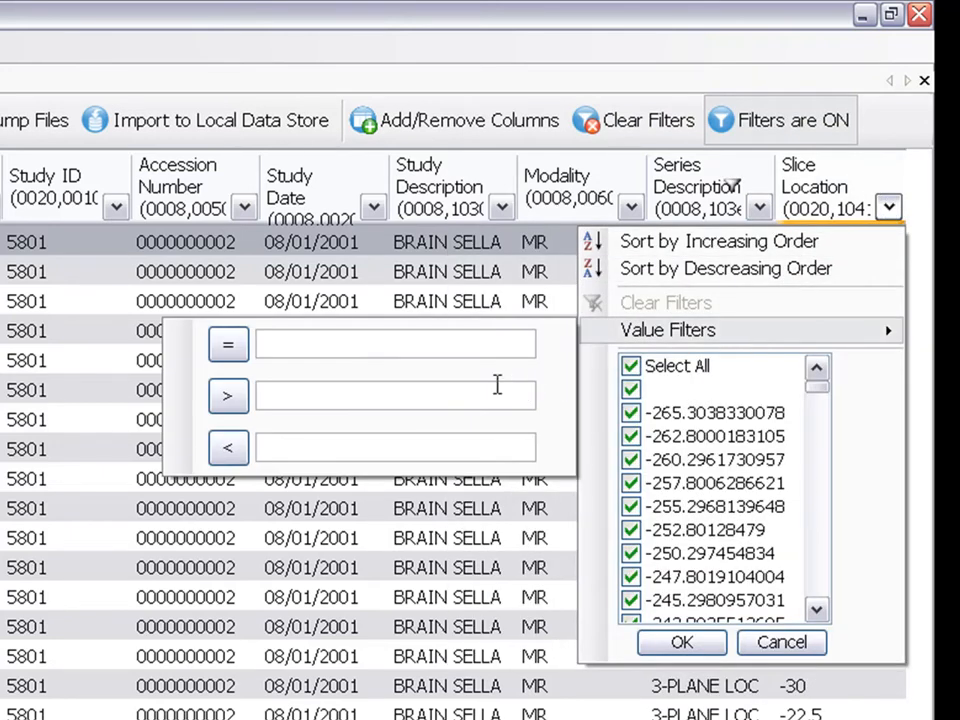
{"action": "type", "text": "-10"}
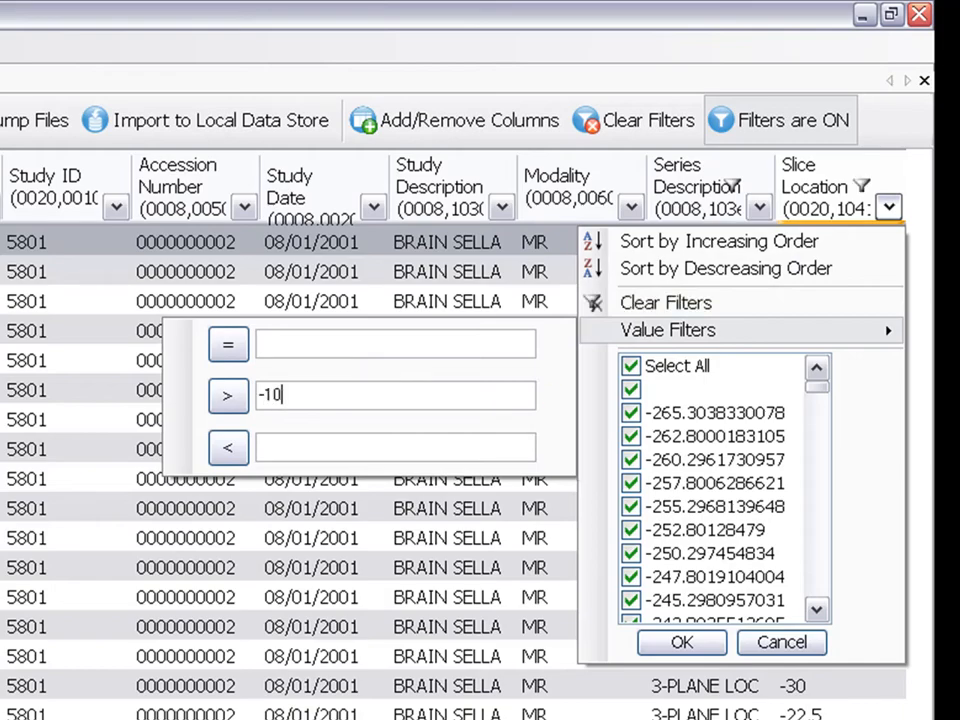
{"action": "type", "text": "10"}
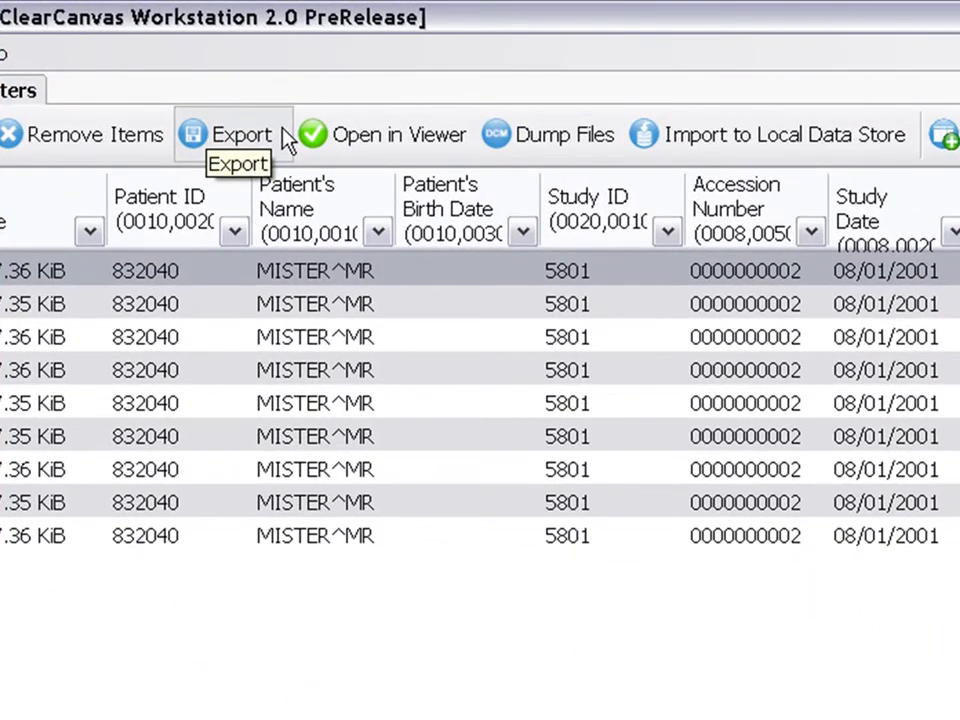
{"action": "left_click", "coordinate": [287, 134]}
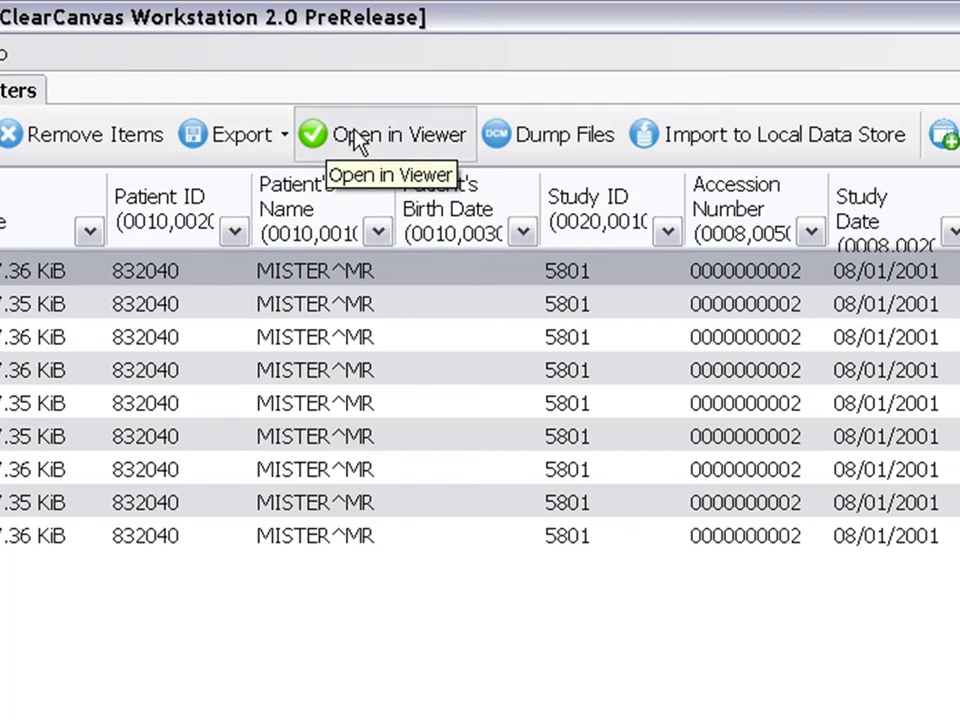
{"action": "mouse_move", "coordinate": [535, 145]}
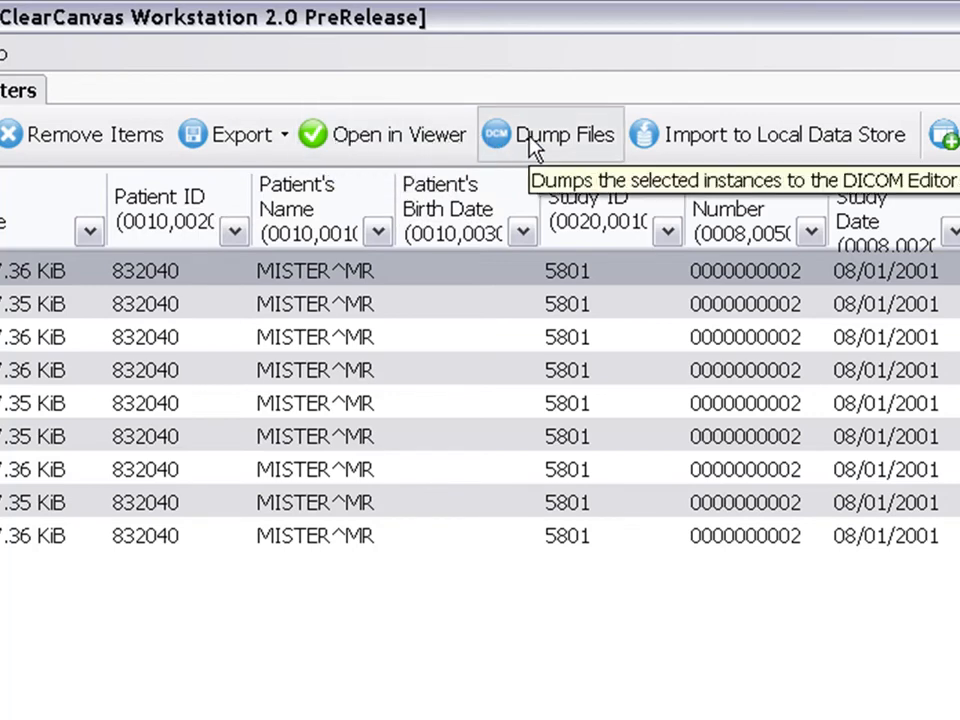
{"action": "mouse_move", "coordinate": [697, 135]}
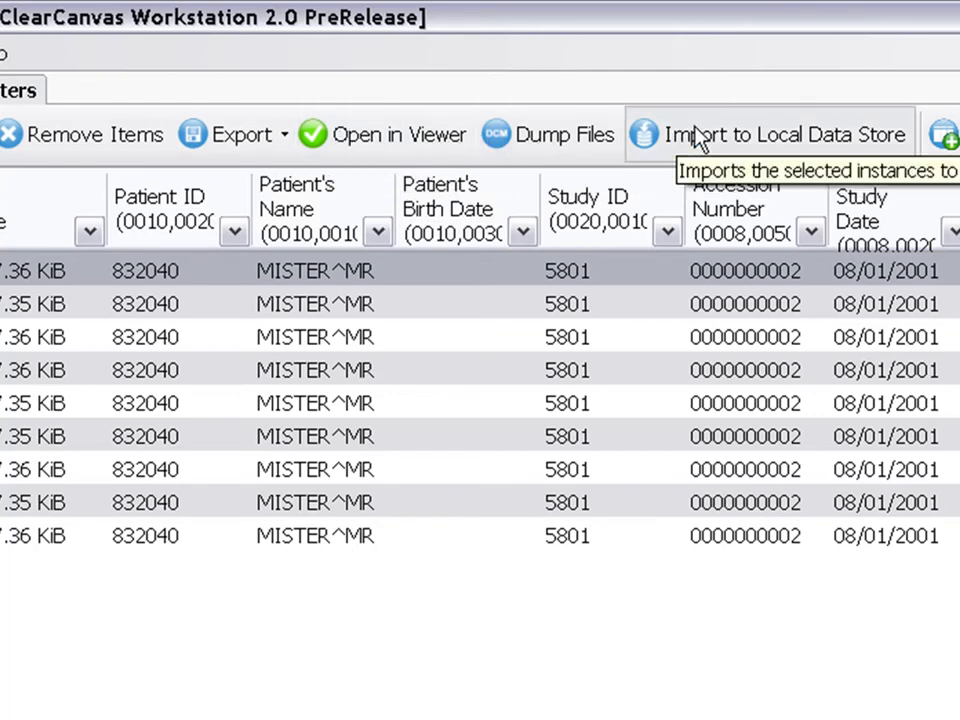